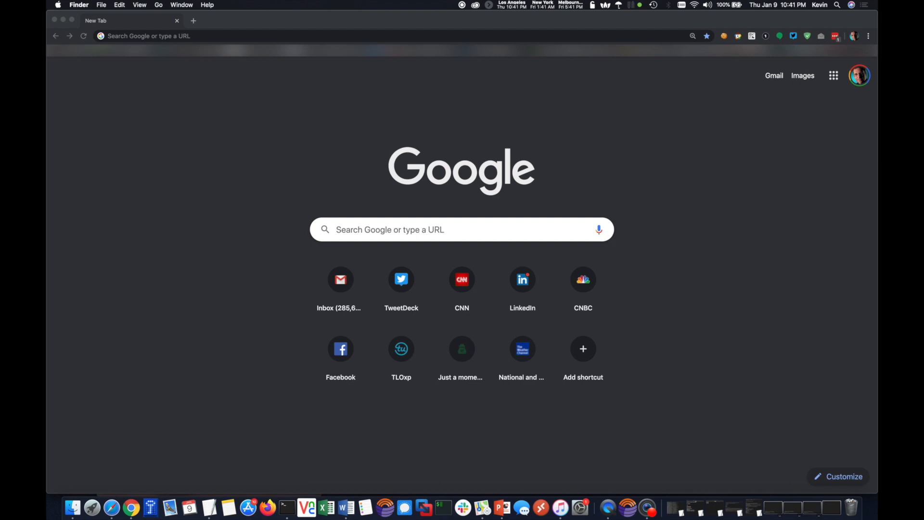
mouse_move(627, 285)
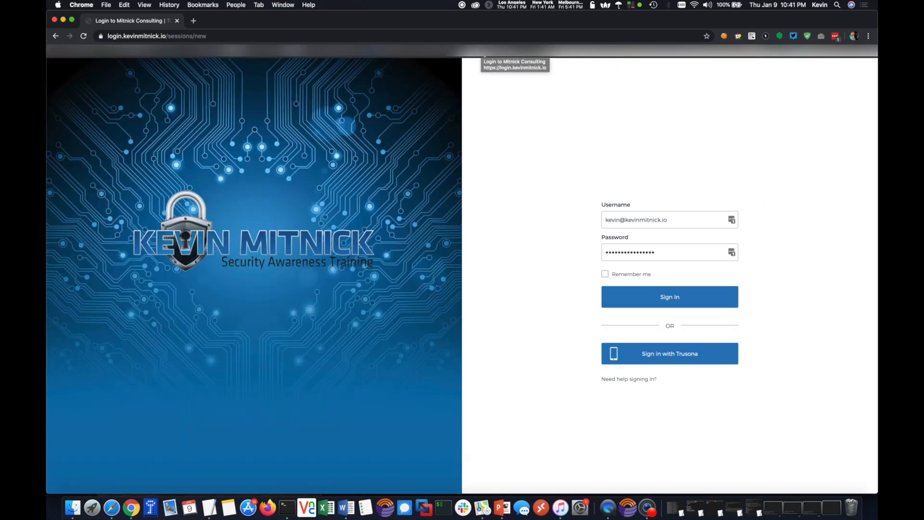
Bring up the mirrored phone showing the Trusona app welcome screen beside the login page.
left_click(608, 508)
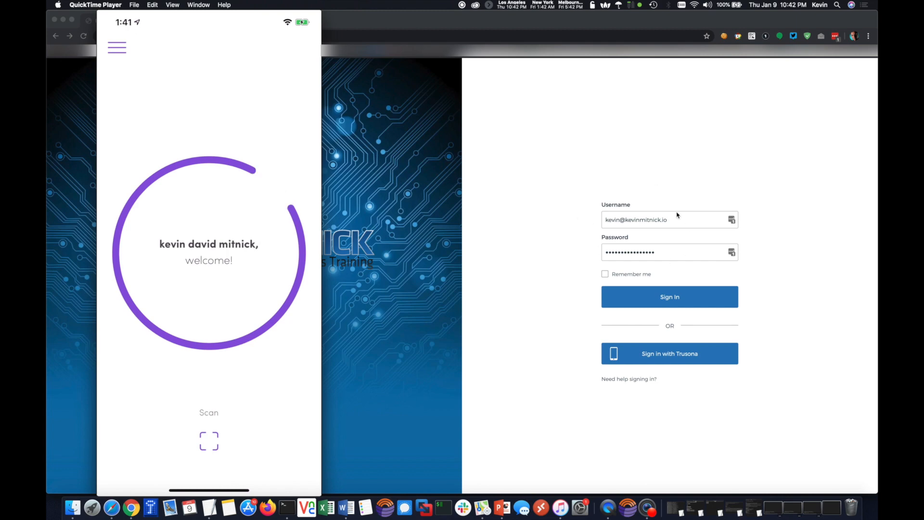
Submit the filled-in username and password on the Mitnick login page, getting 'Sign in failed!'.
left_click(670, 296)
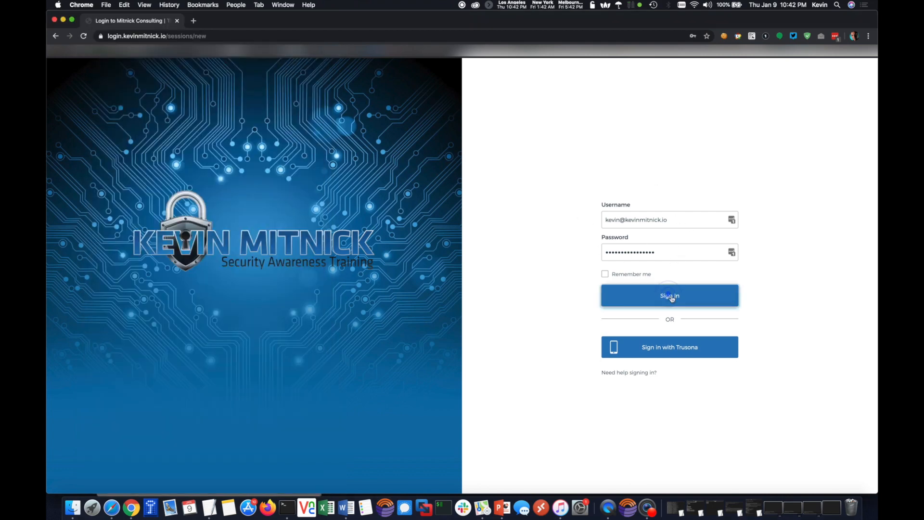
left_click(669, 295)
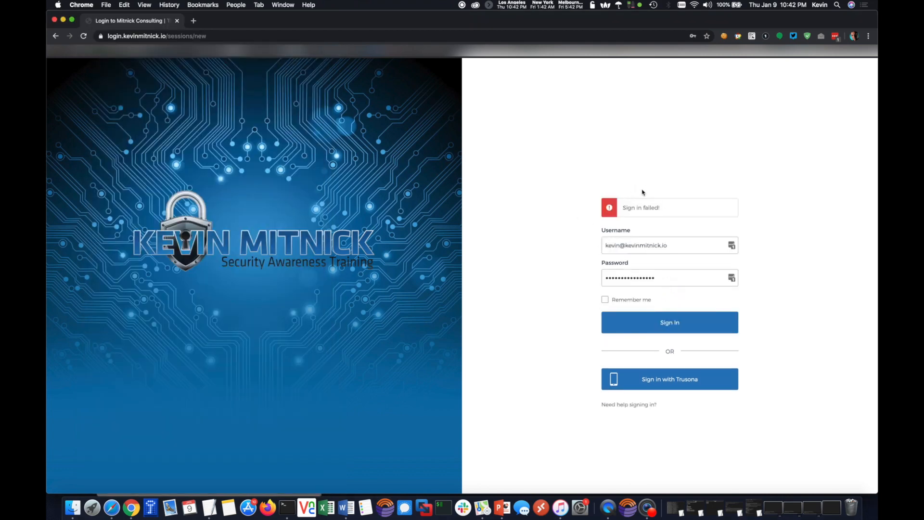
mouse_move(753, 318)
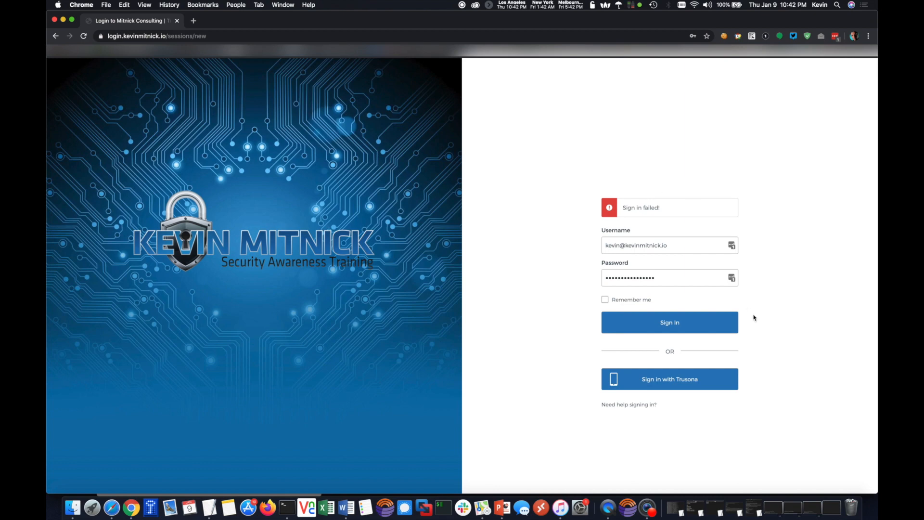
mouse_move(516, 423)
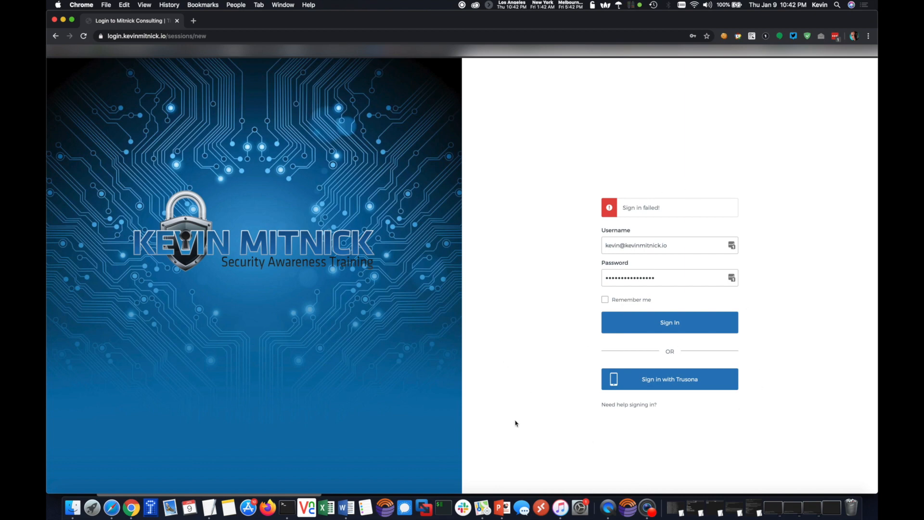
mouse_move(656, 388)
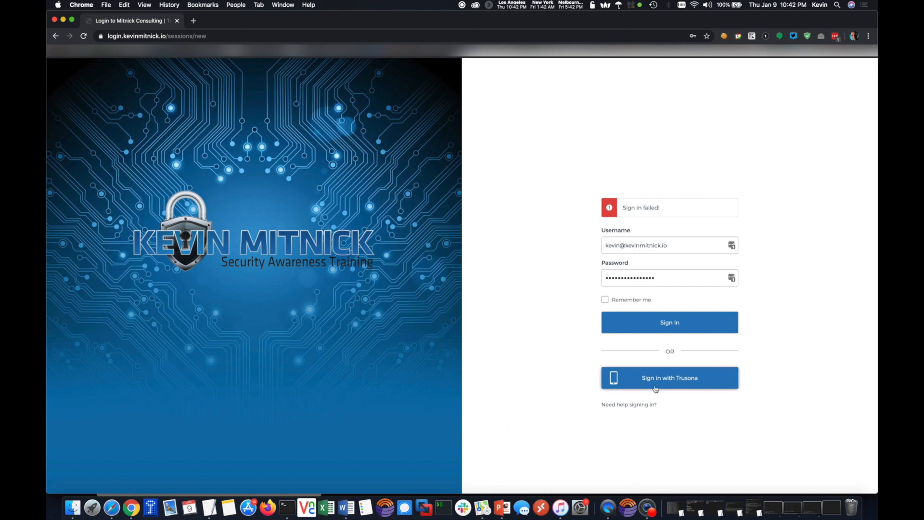
Start a 'Sign in with Trusona' passwordless login that displays a QR code to scan.
left_click(670, 378)
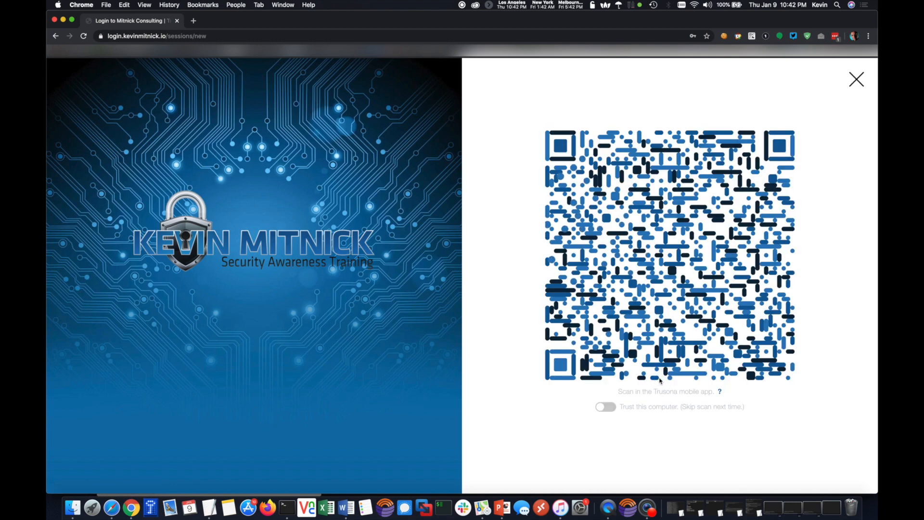
mouse_move(609, 507)
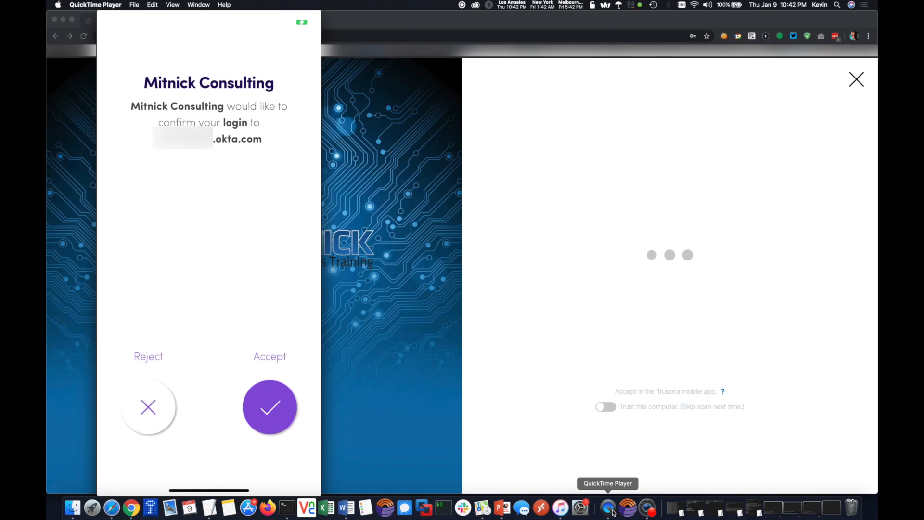
Accept the Trusona login on the phone and launch G Suite Mail from the Okta dashboard.
left_click(270, 406)
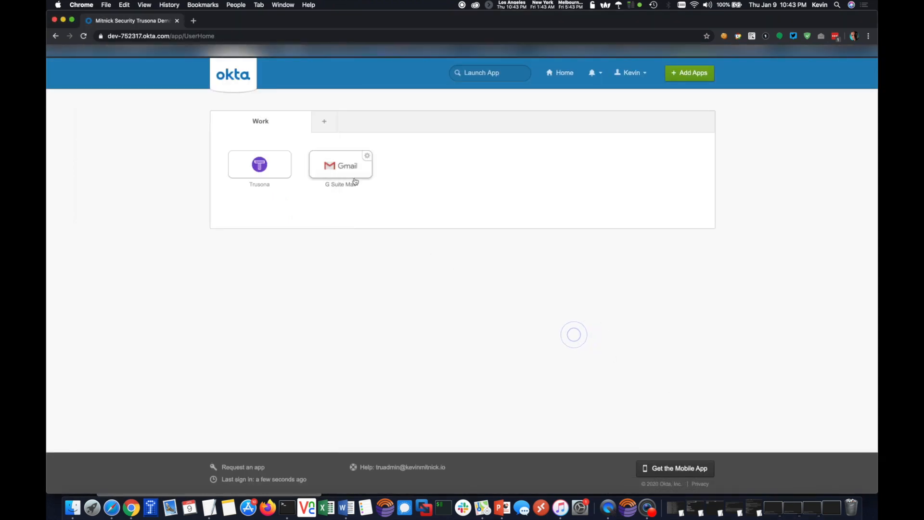
left_click(341, 165)
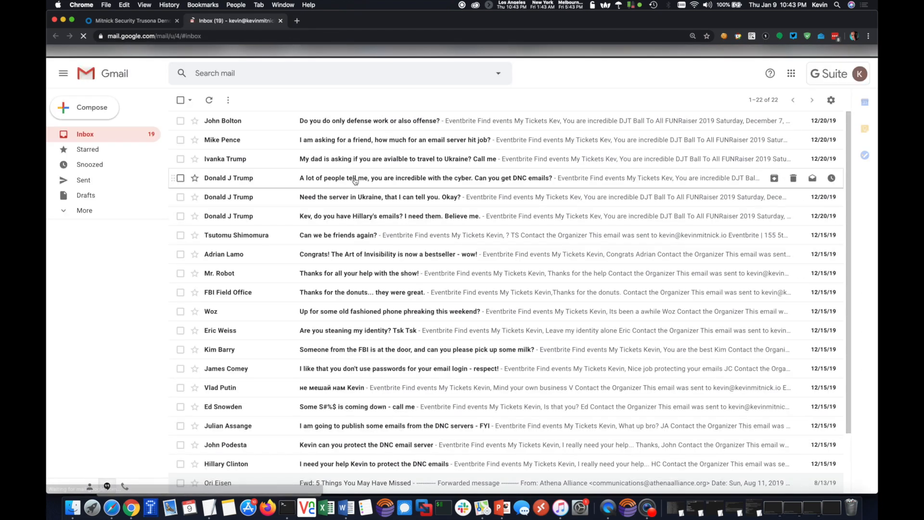